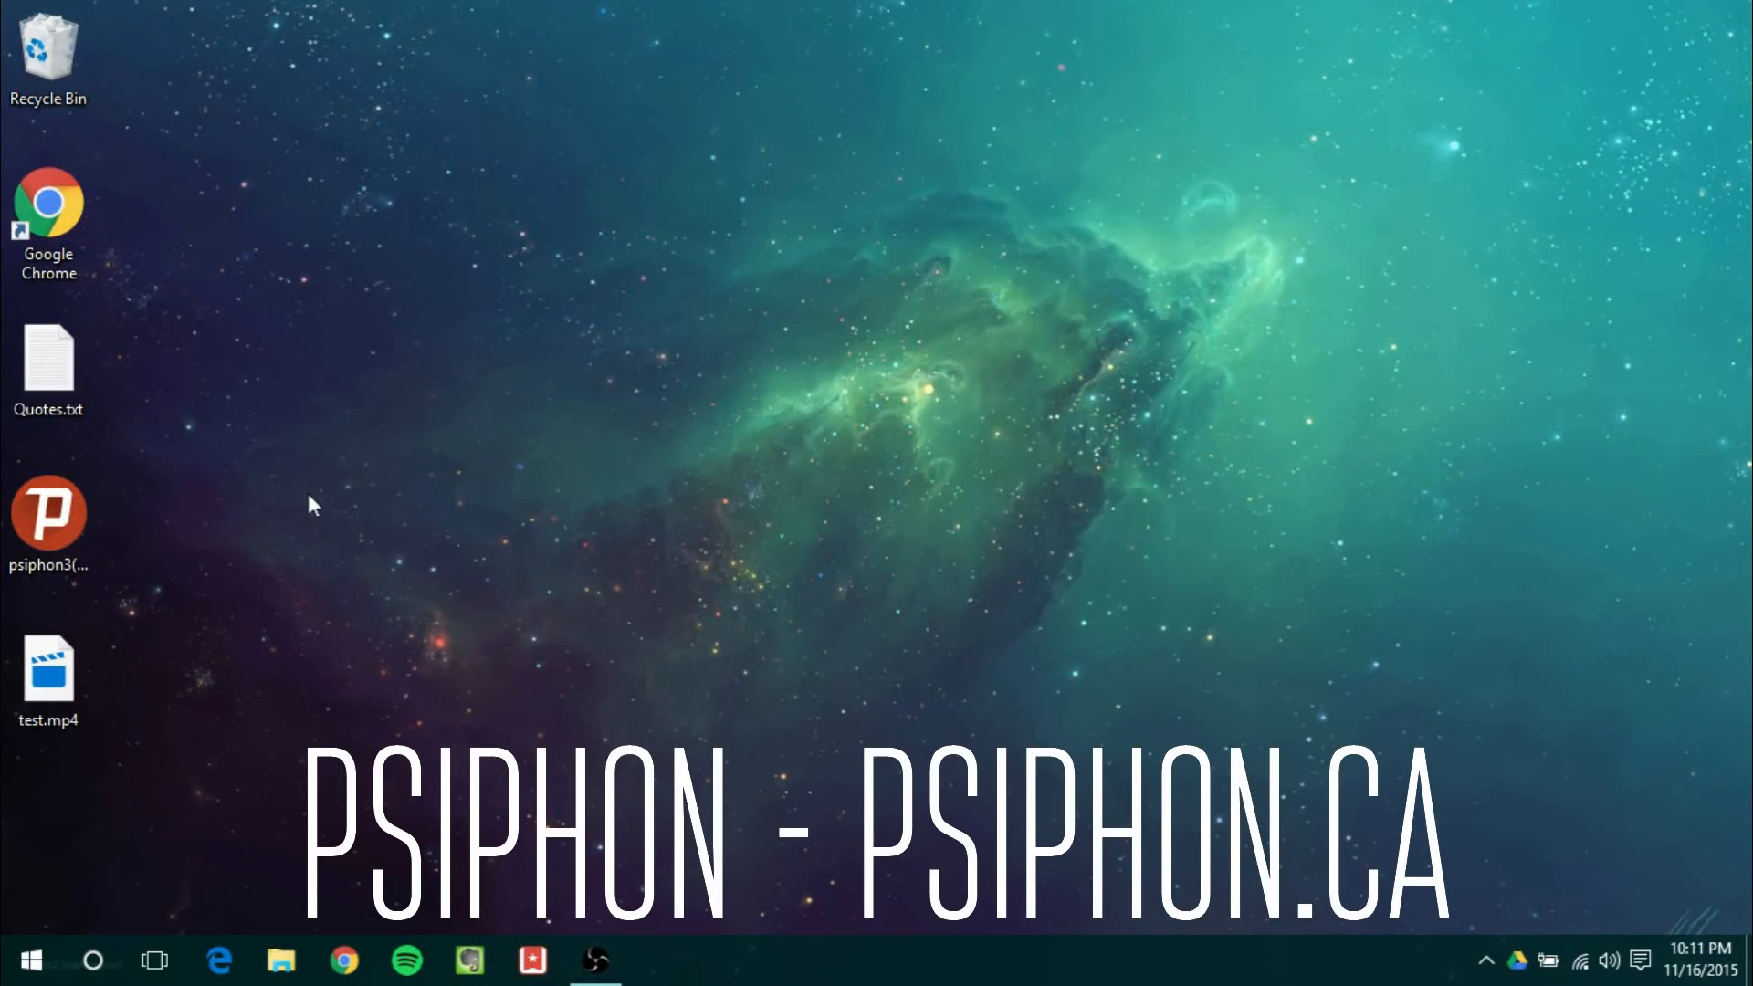
pyautogui.moveTo(605, 246)
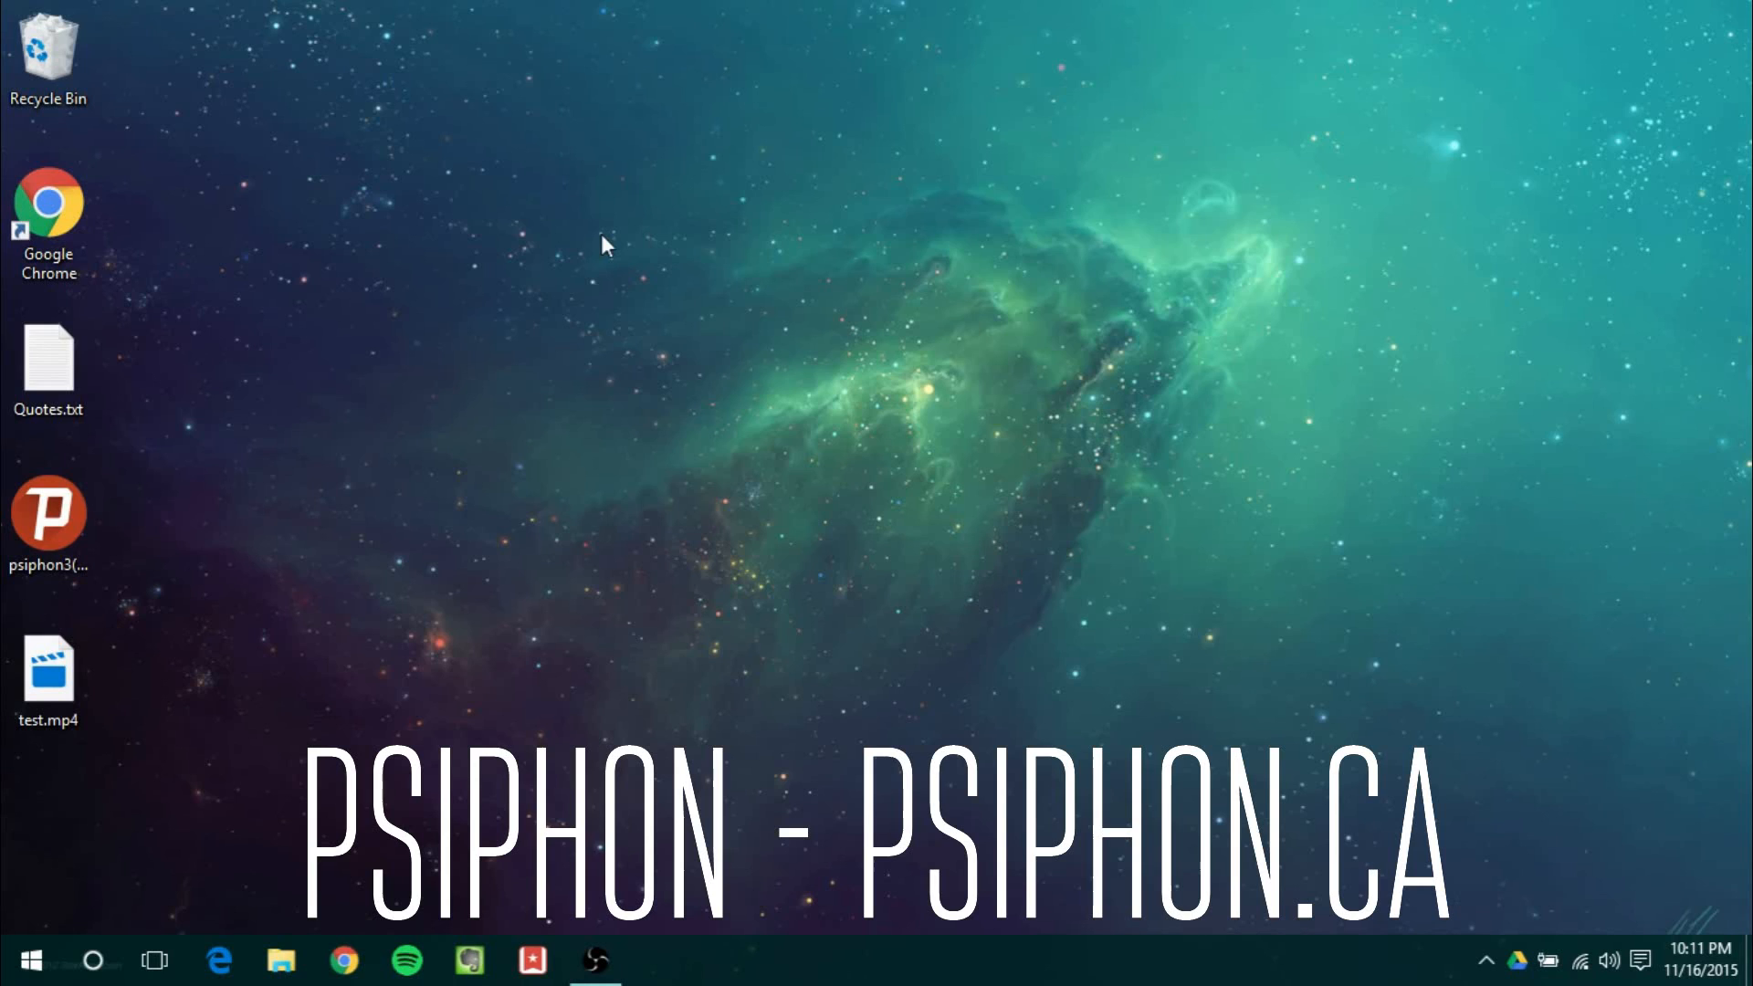
pyautogui.moveTo(278, 391)
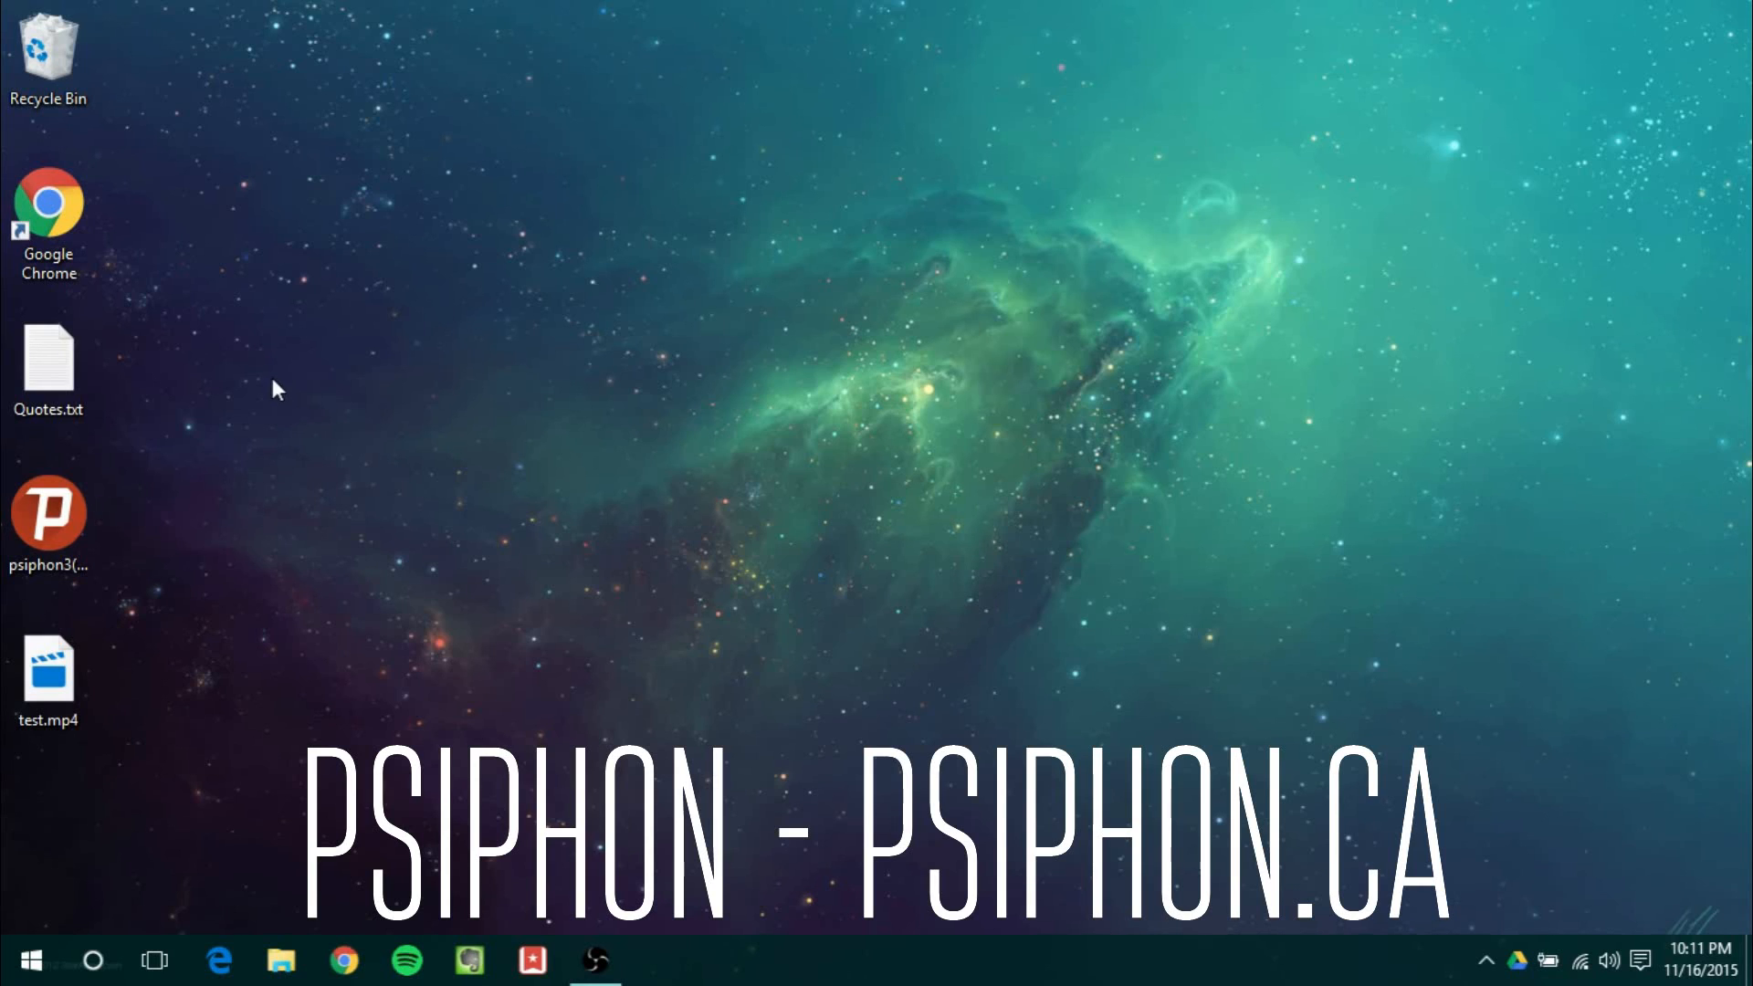
# - Launch Psiphon 3 from psiphon3.exe and stop its automatic connection so it stays disconnected
pyautogui.click(48, 515)
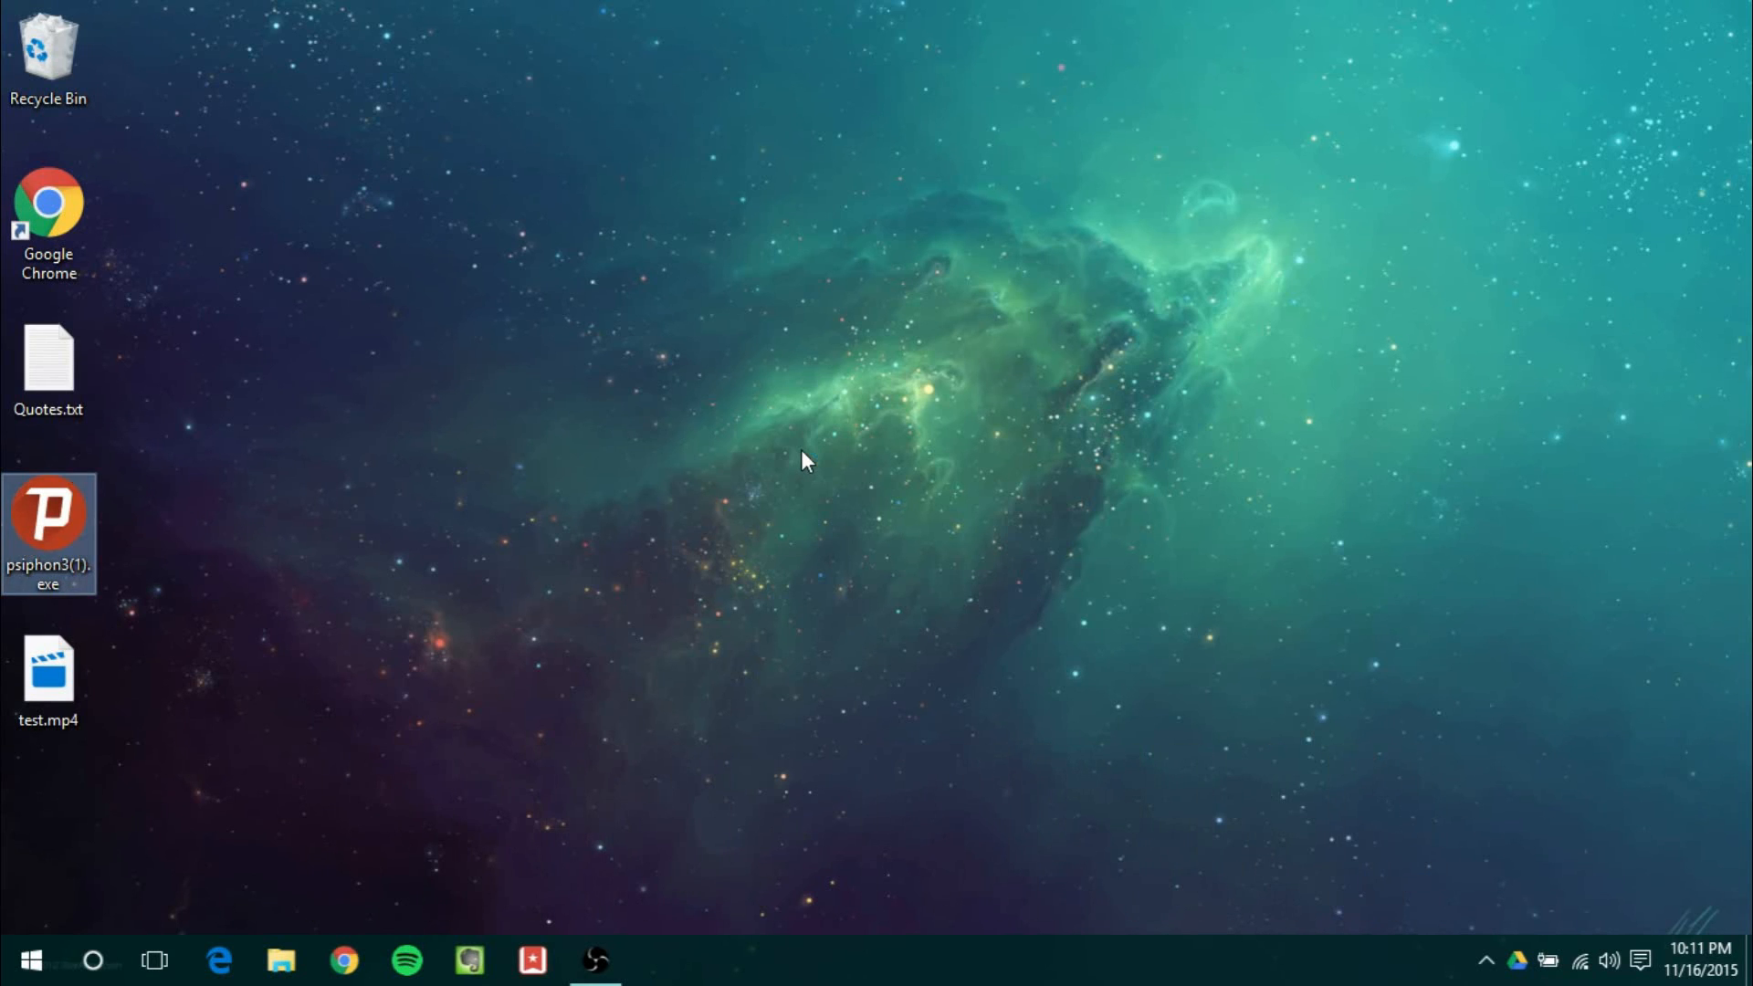
pyautogui.doubleClick(47, 520)
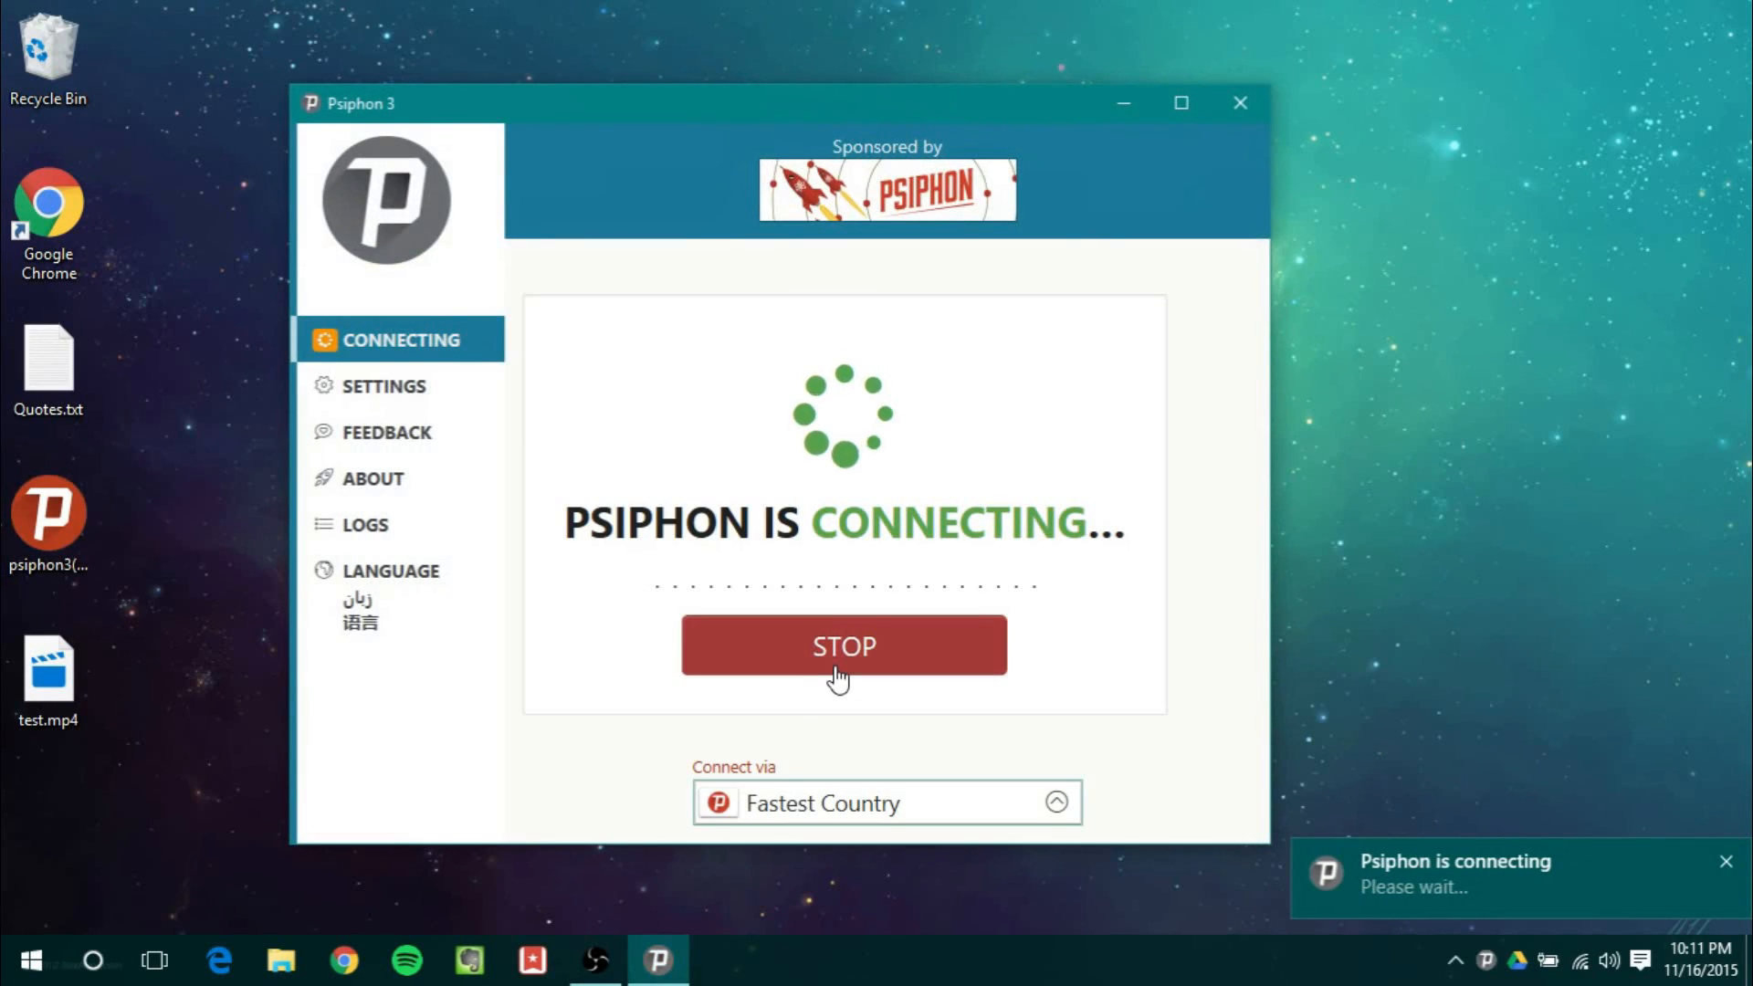
pyautogui.click(841, 645)
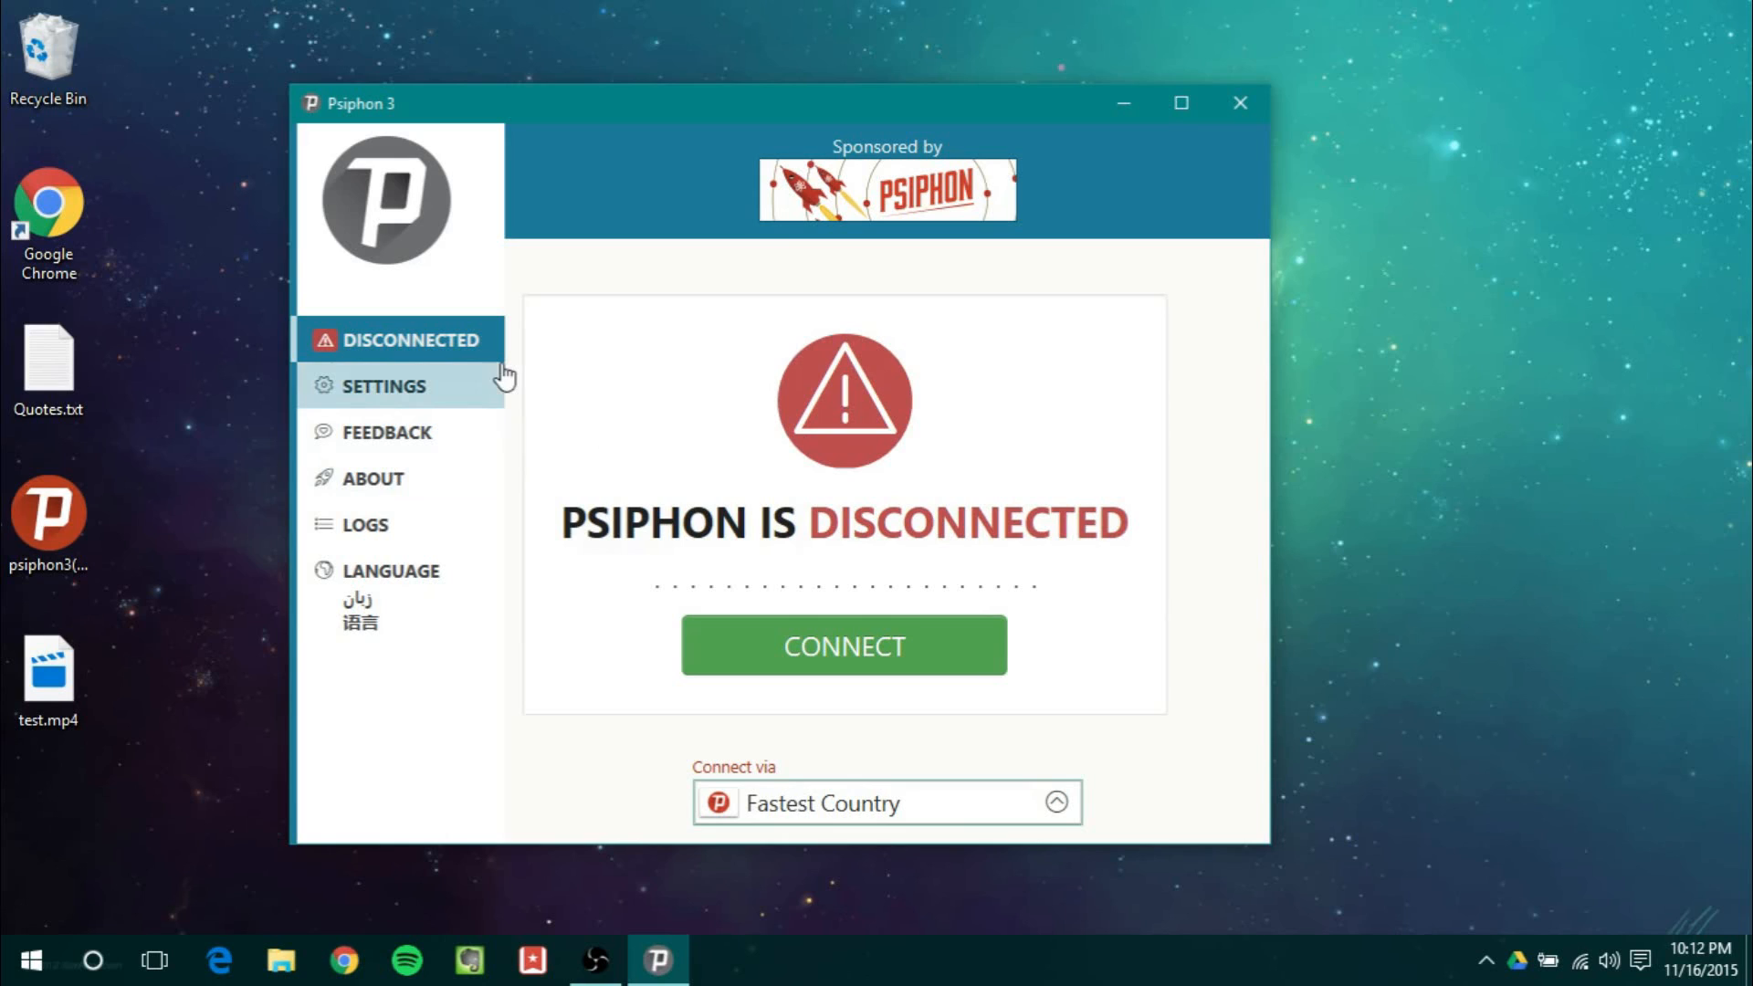
pyautogui.moveTo(464, 391)
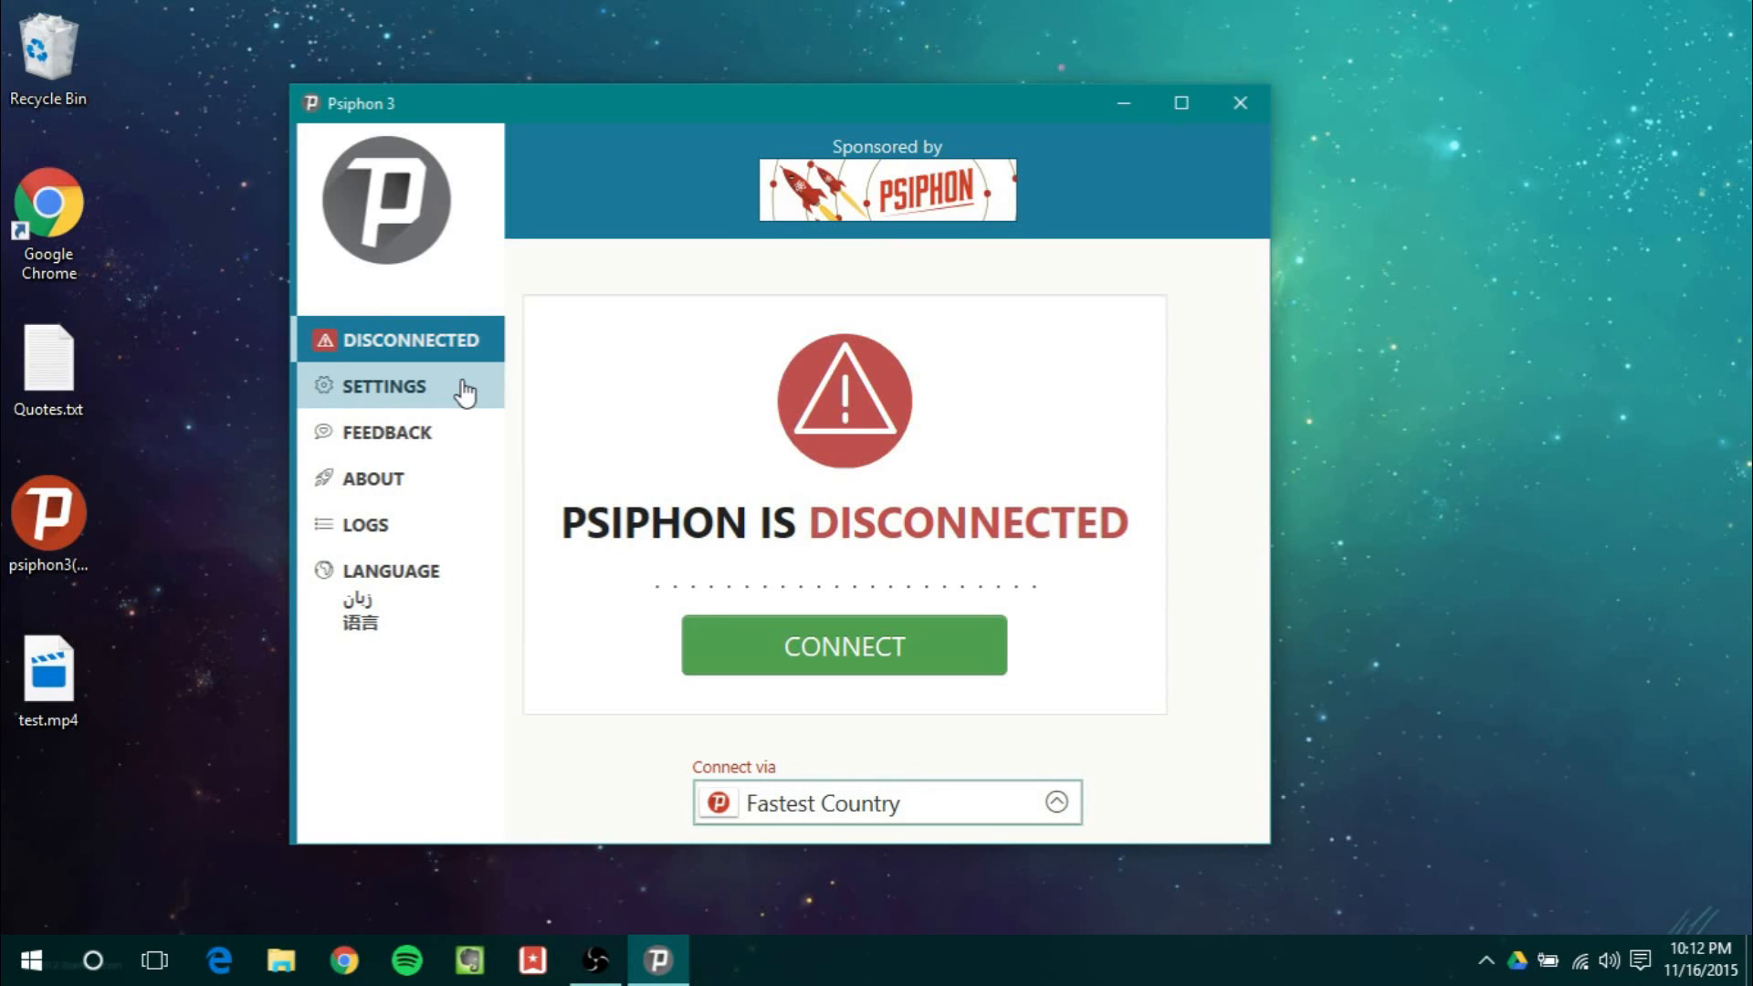
pyautogui.click(381, 385)
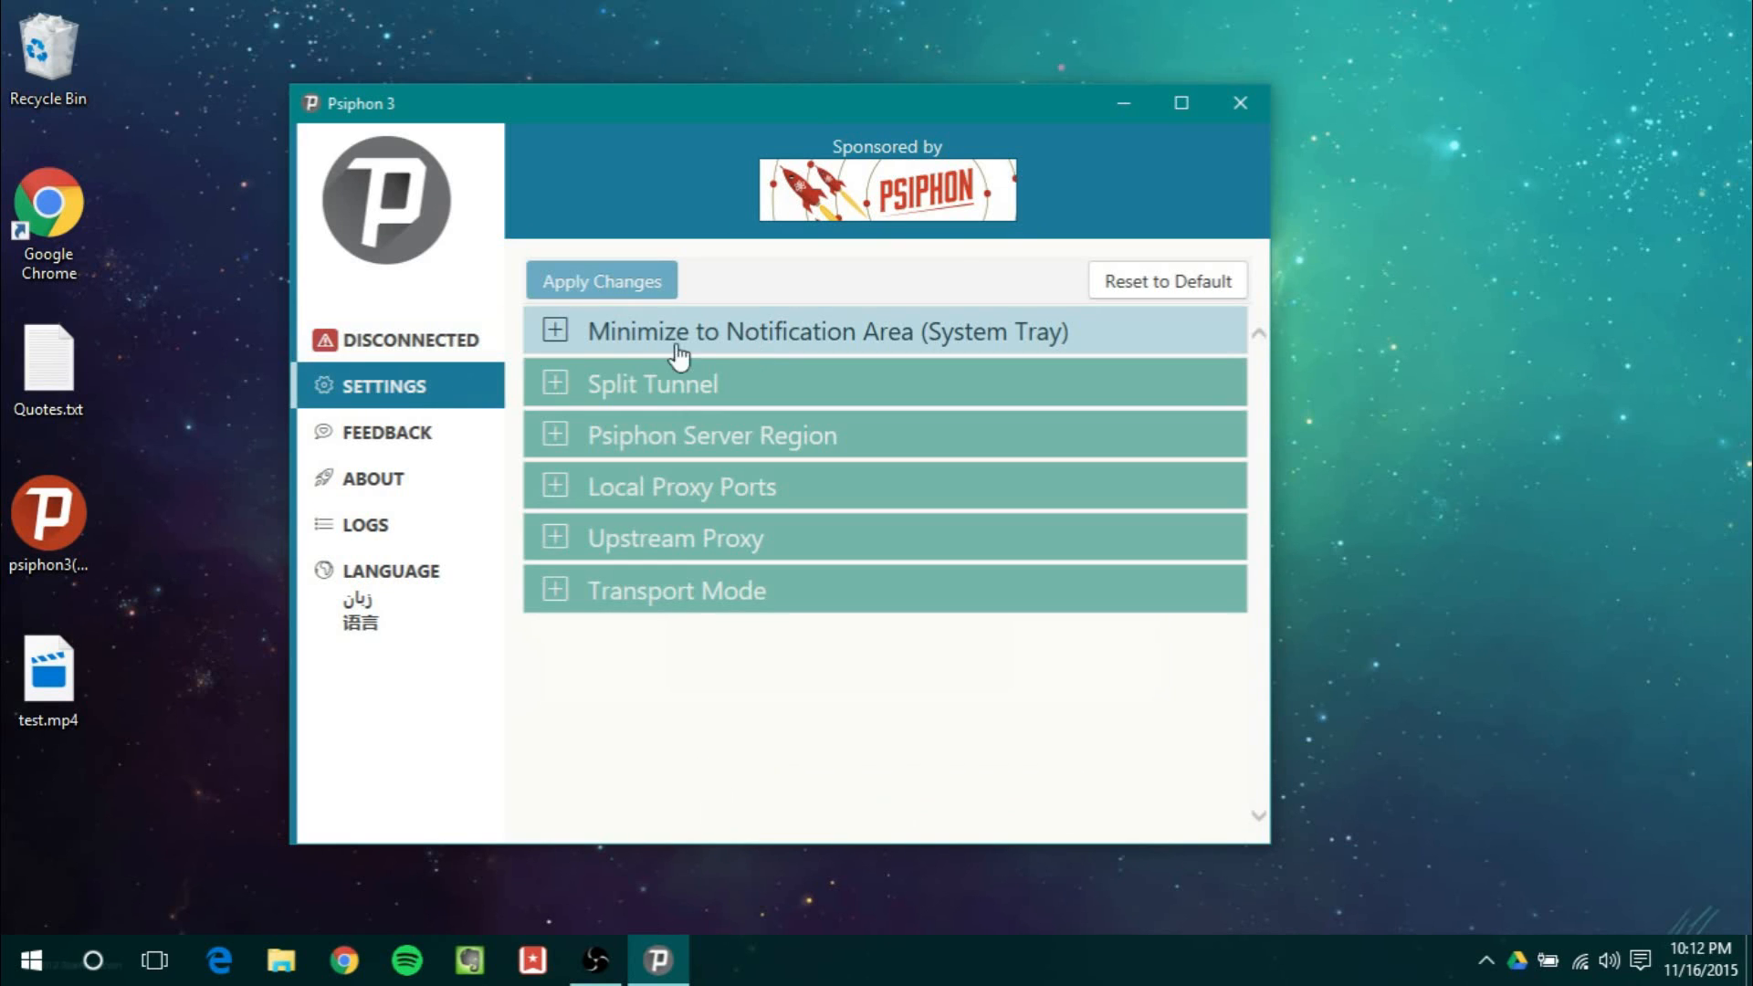
pyautogui.click(555, 329)
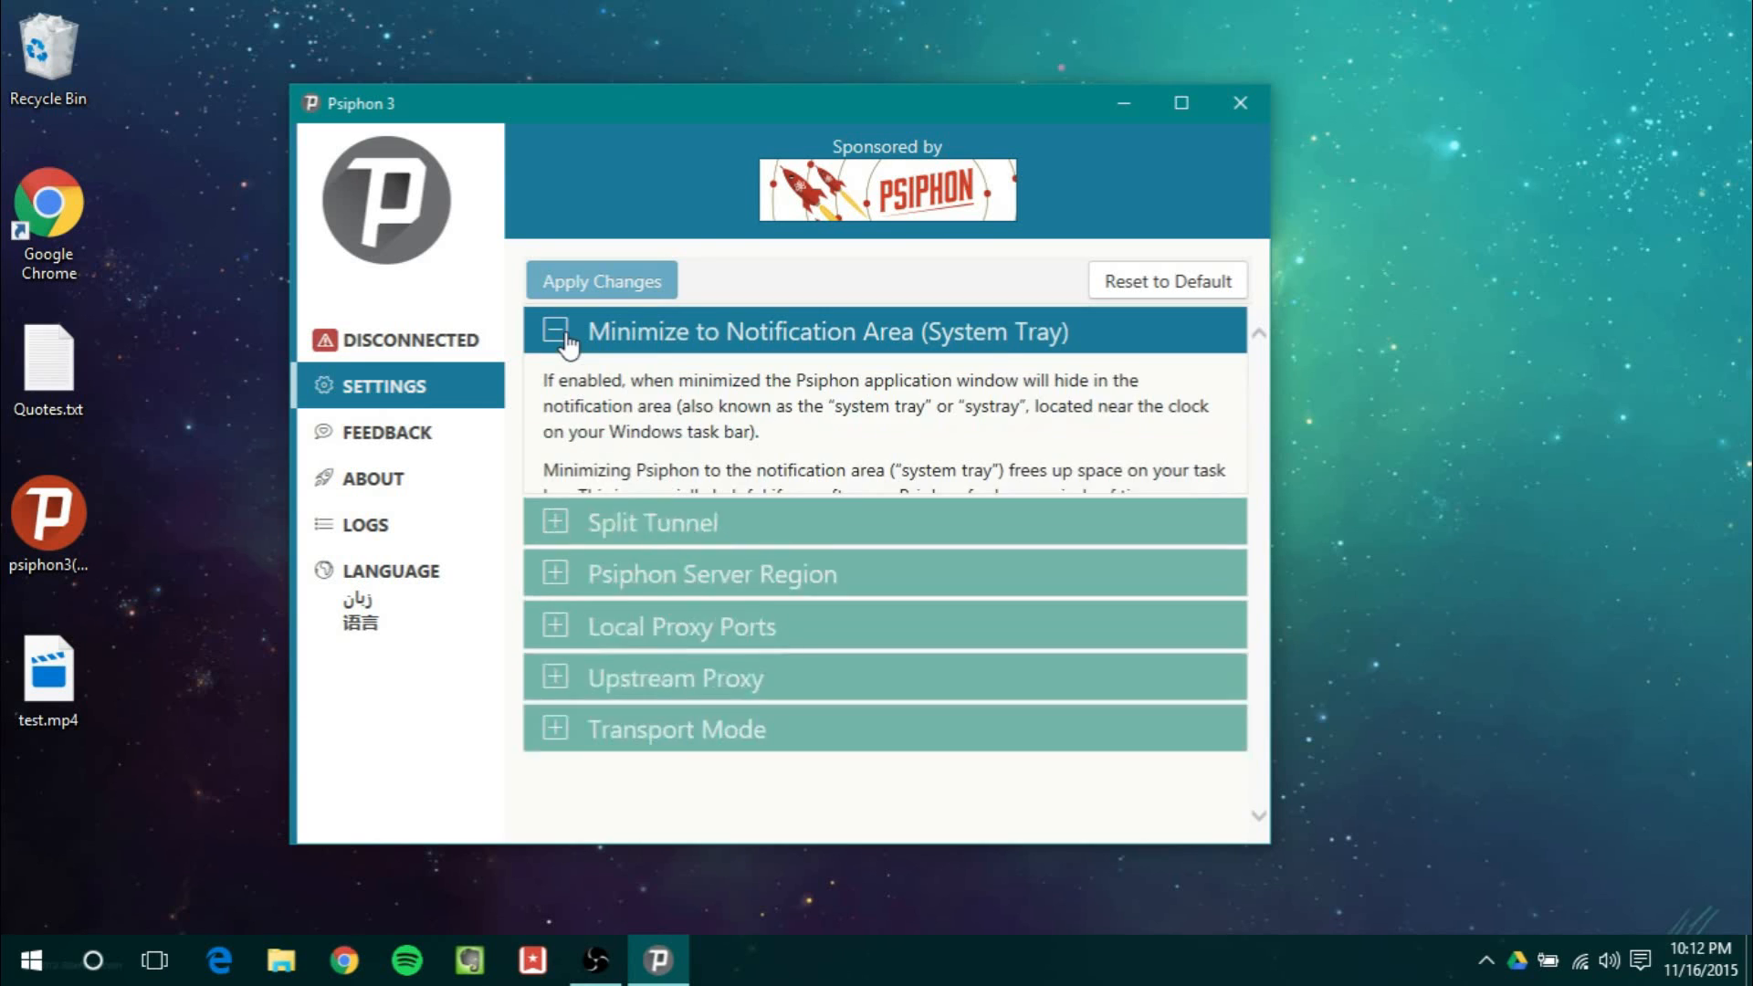
pyautogui.click(555, 331)
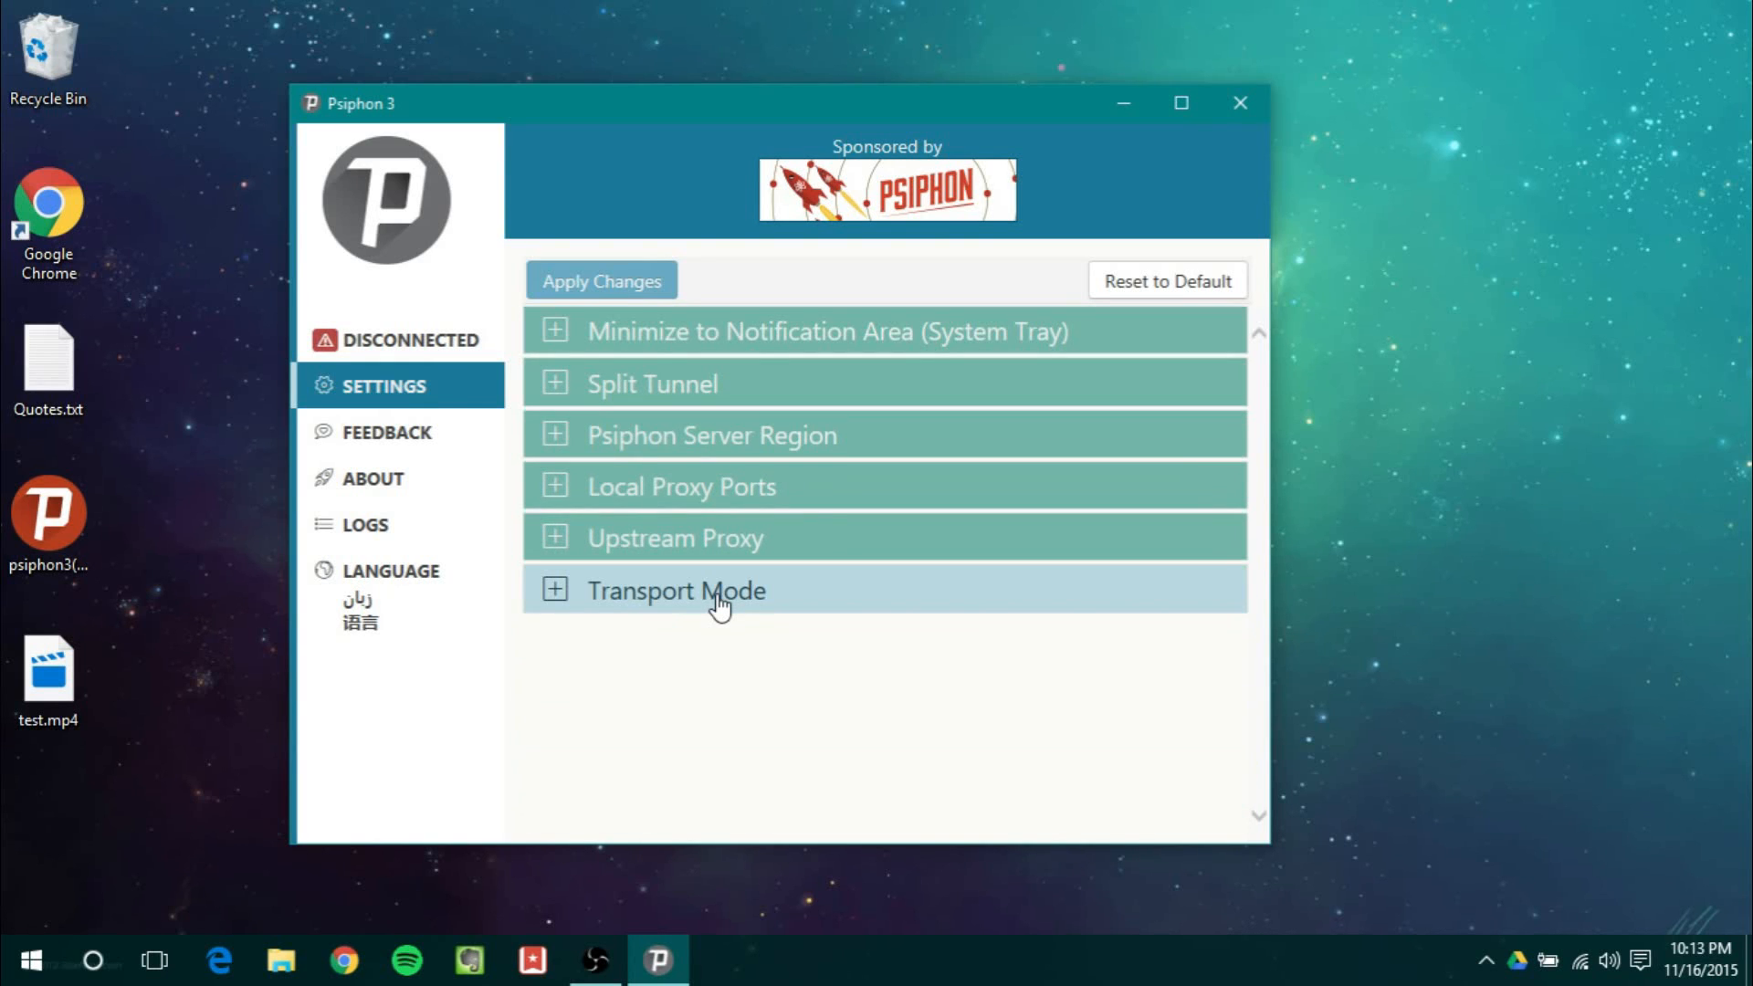
pyautogui.moveTo(470, 400)
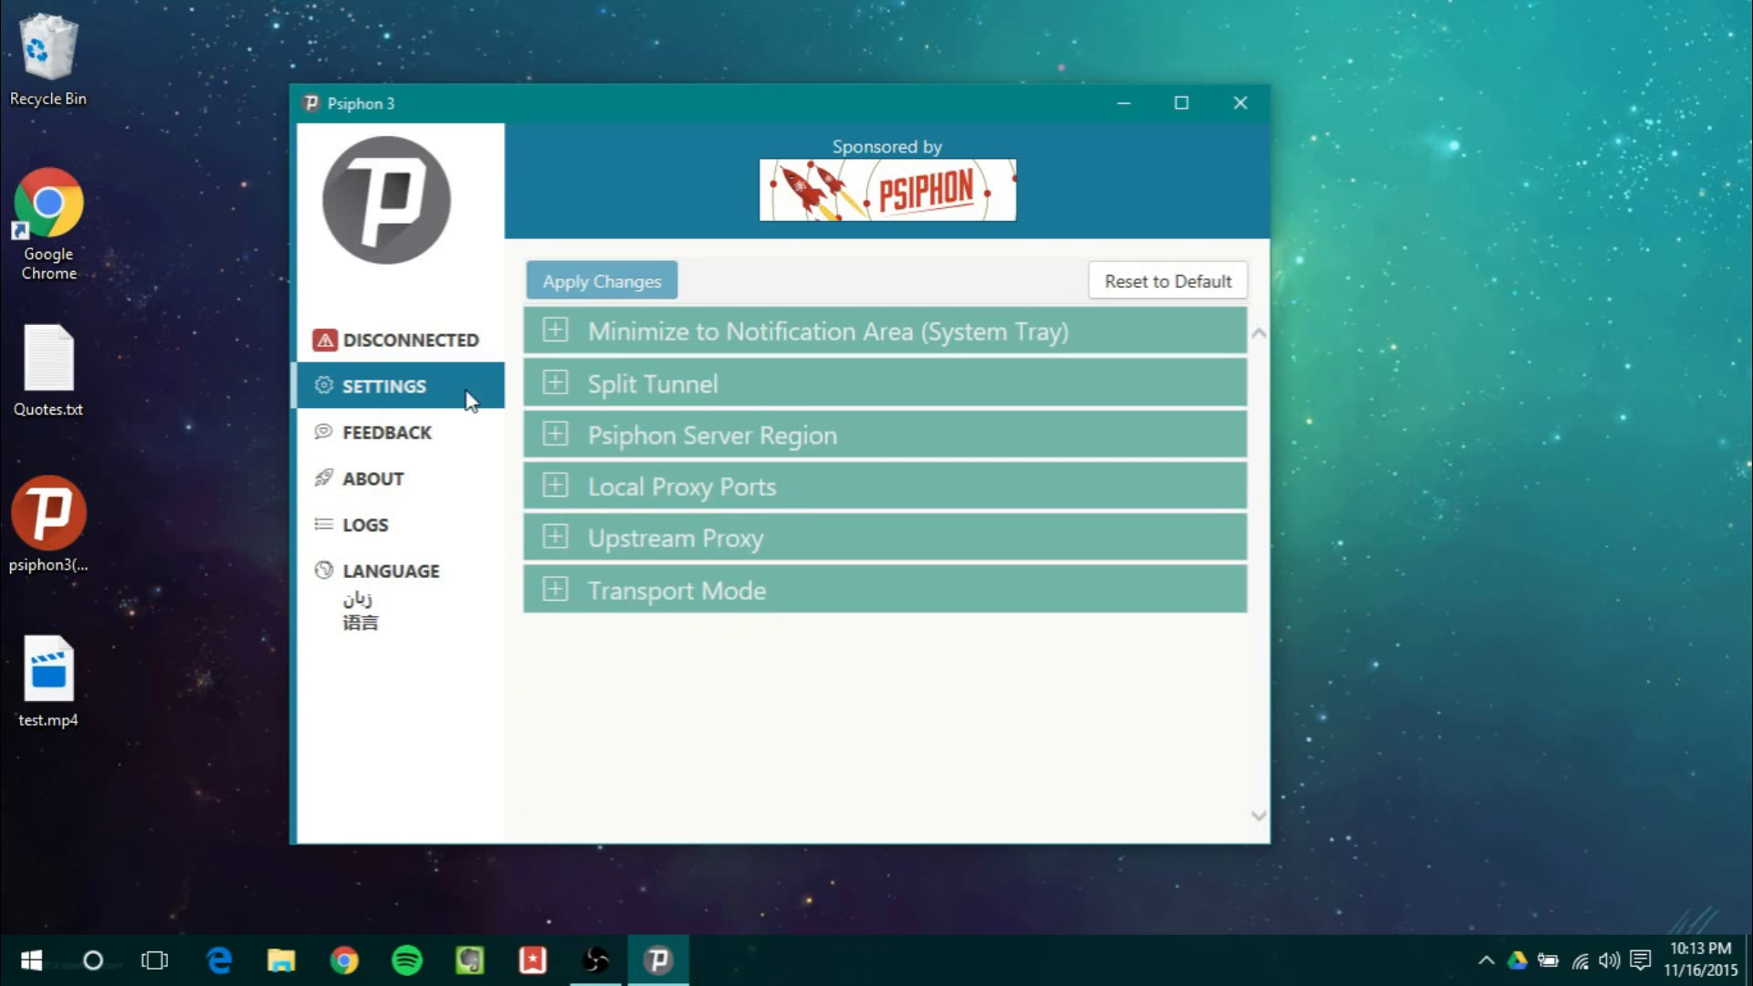
pyautogui.click(391, 431)
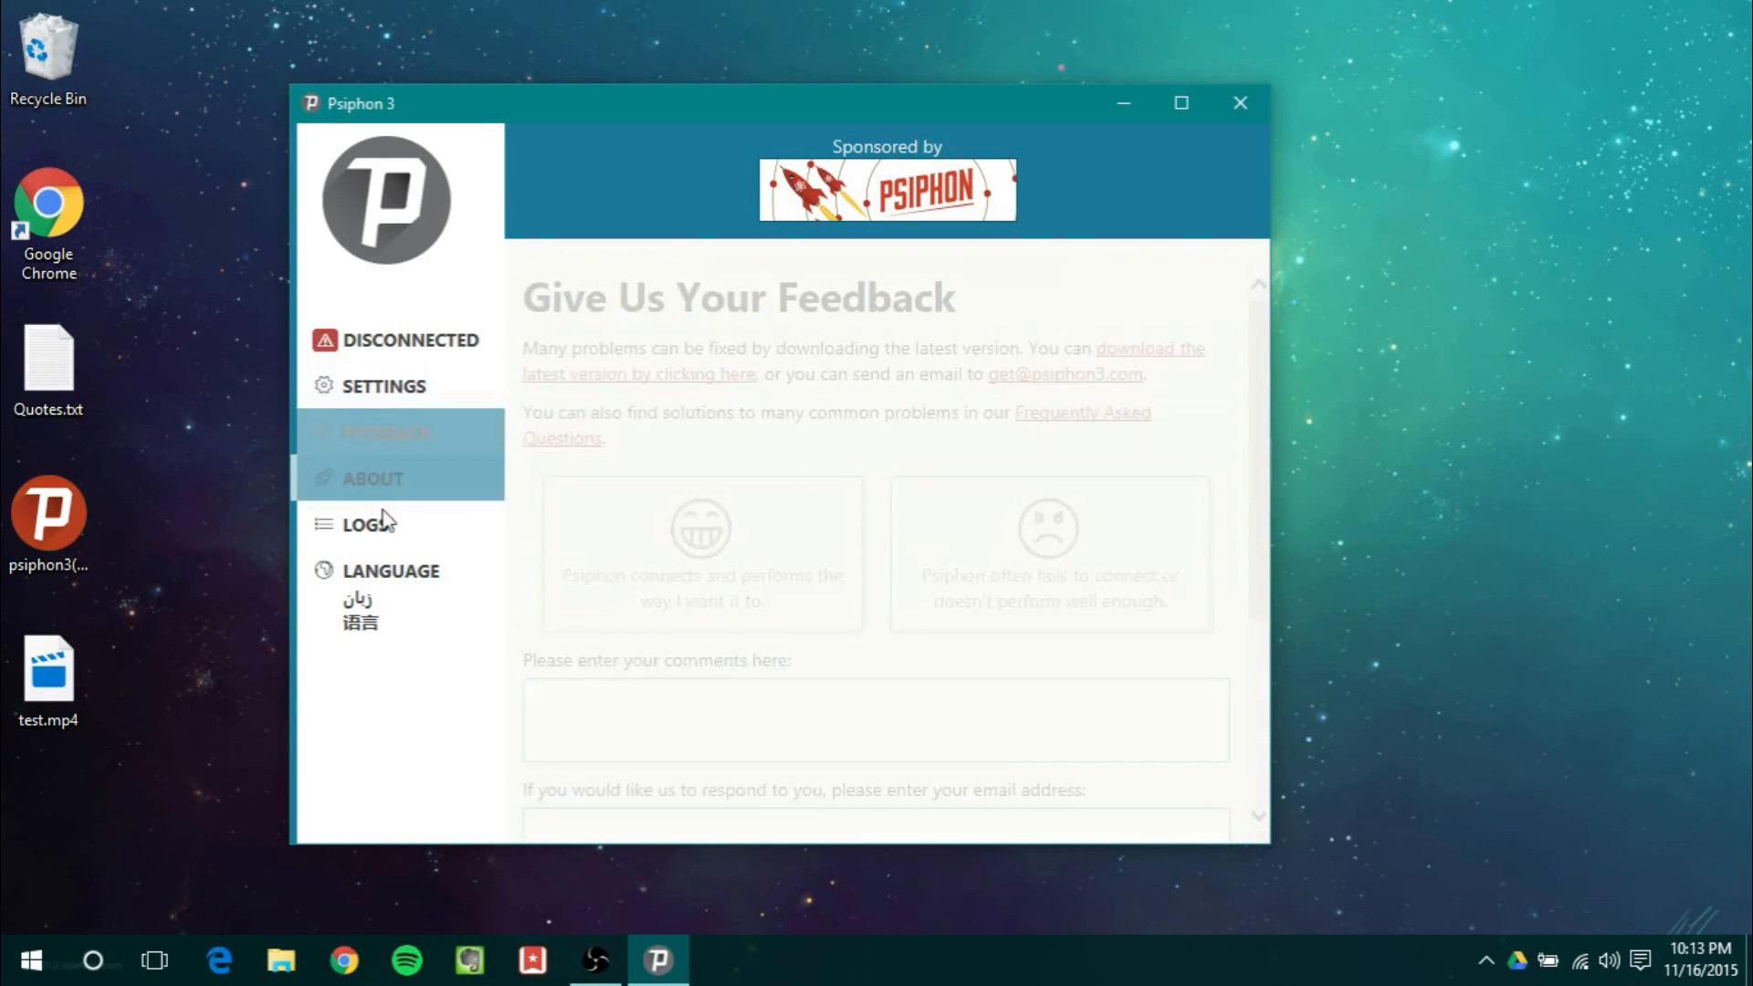
pyautogui.click(365, 524)
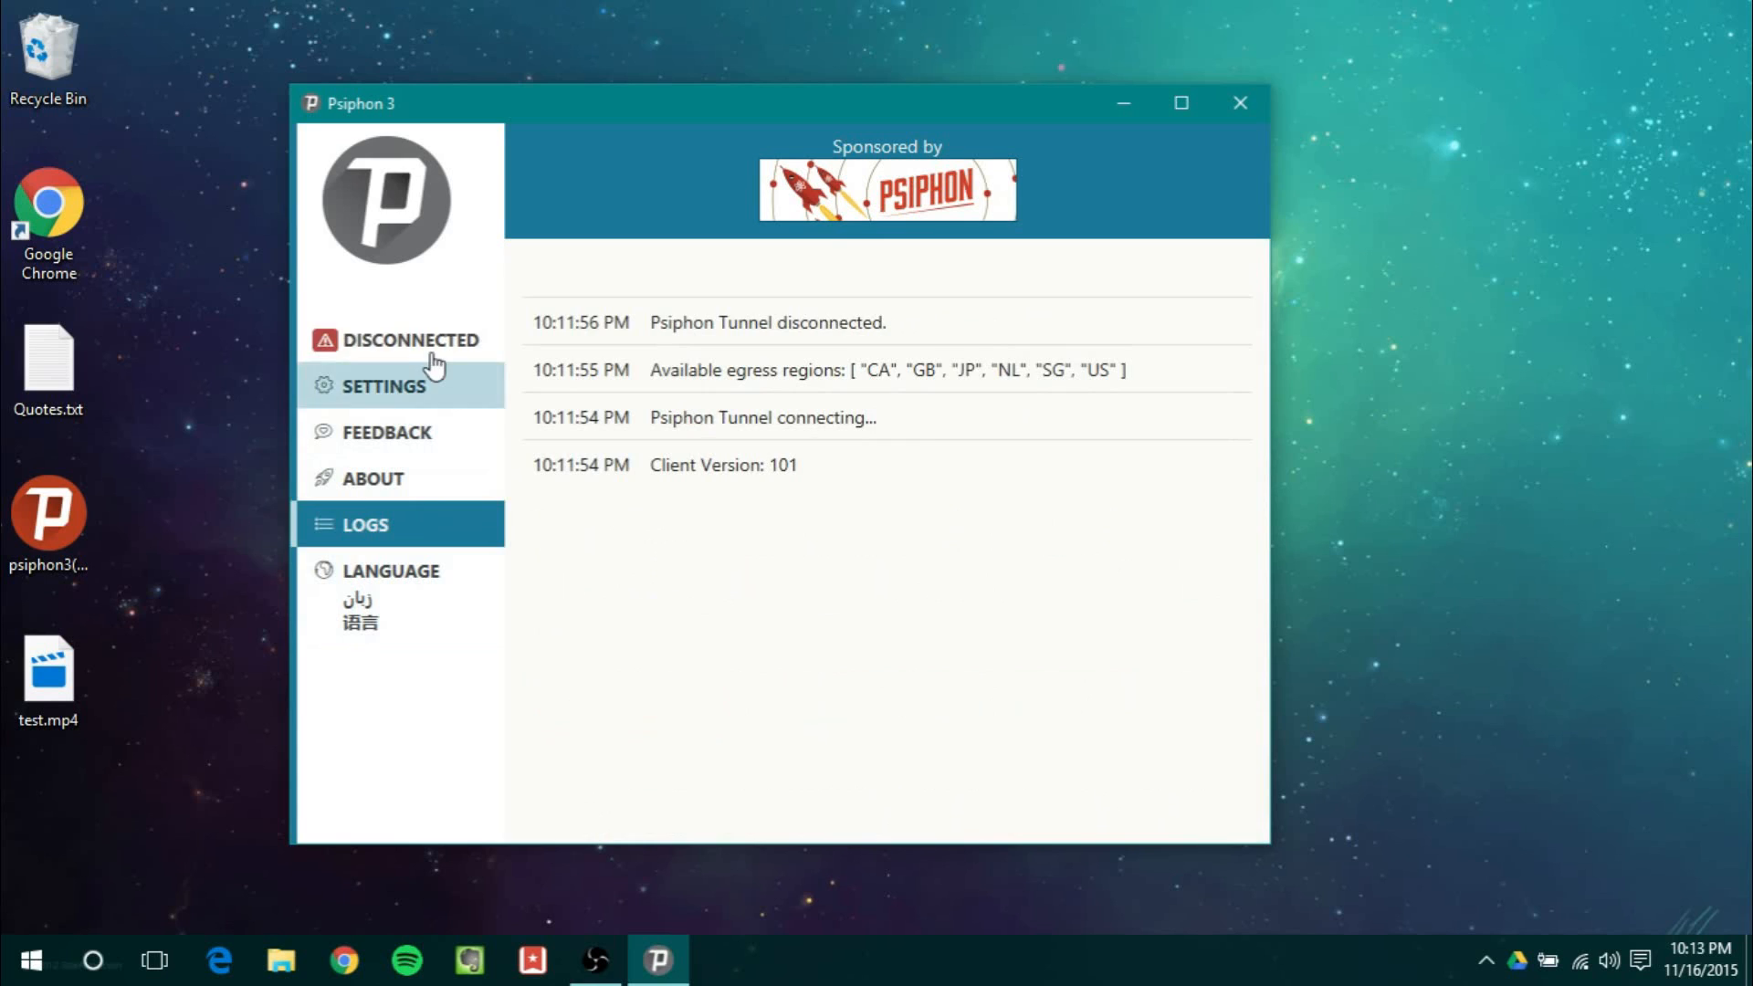
pyautogui.click(414, 340)
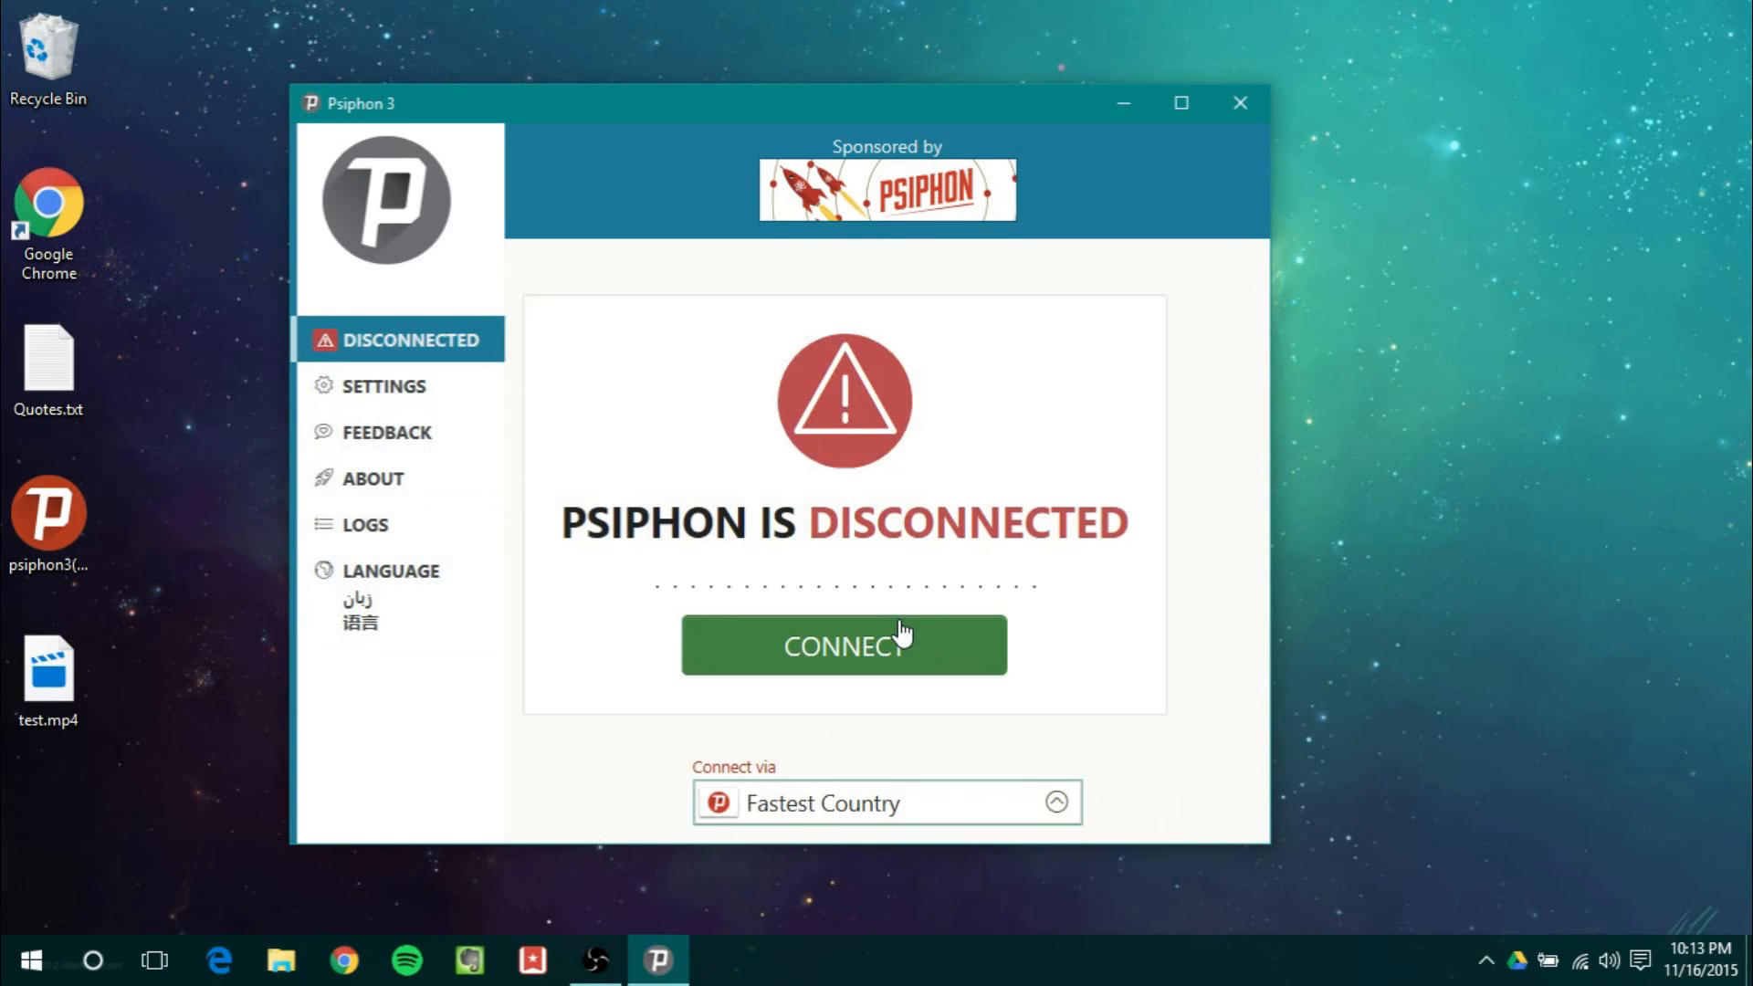
pyautogui.click(844, 645)
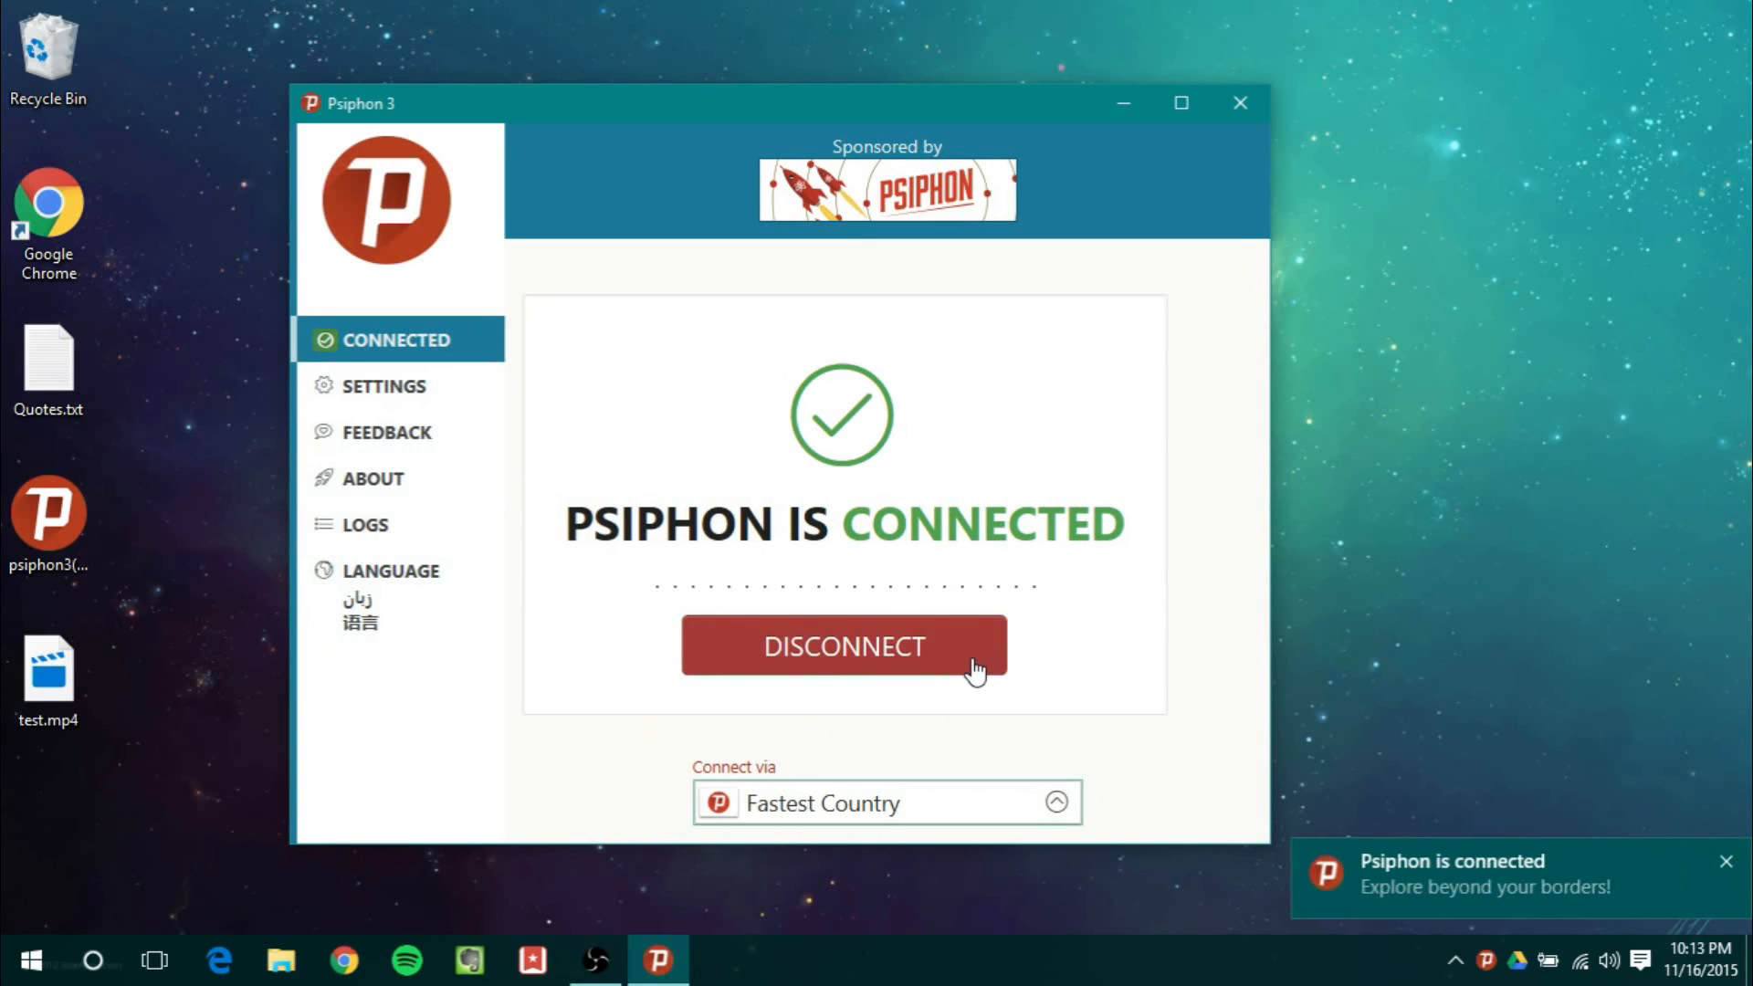
pyautogui.click(841, 644)
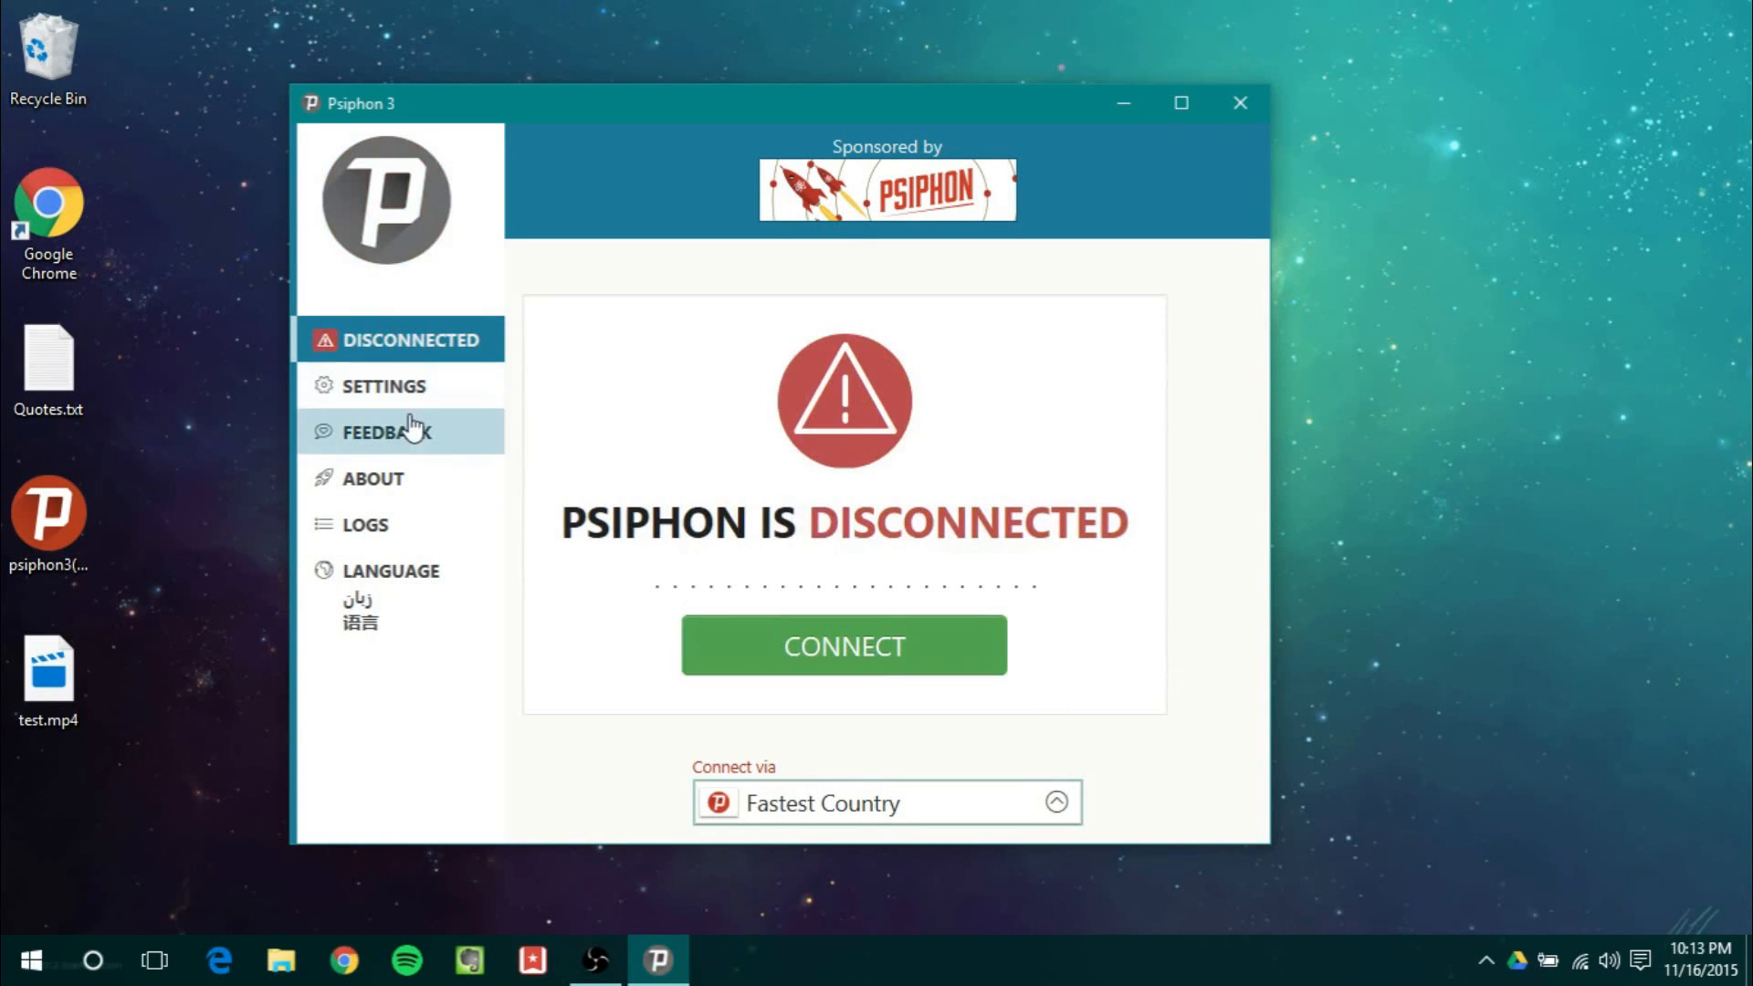